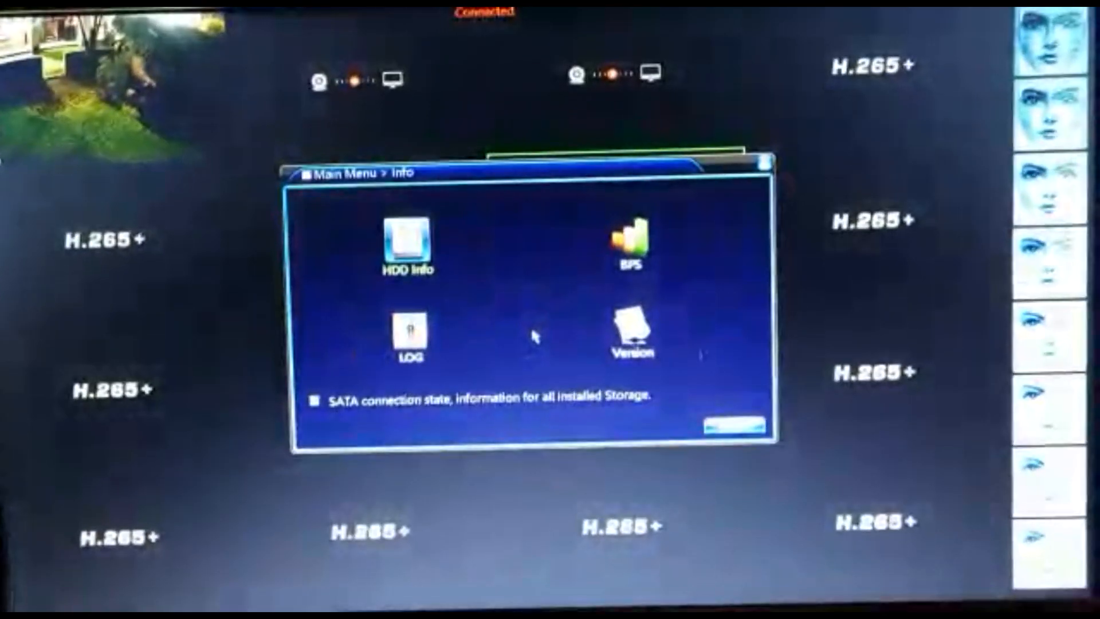
# Step: Exit the recorder's system information screen back to the live camera grid
pyautogui.click(630, 334)
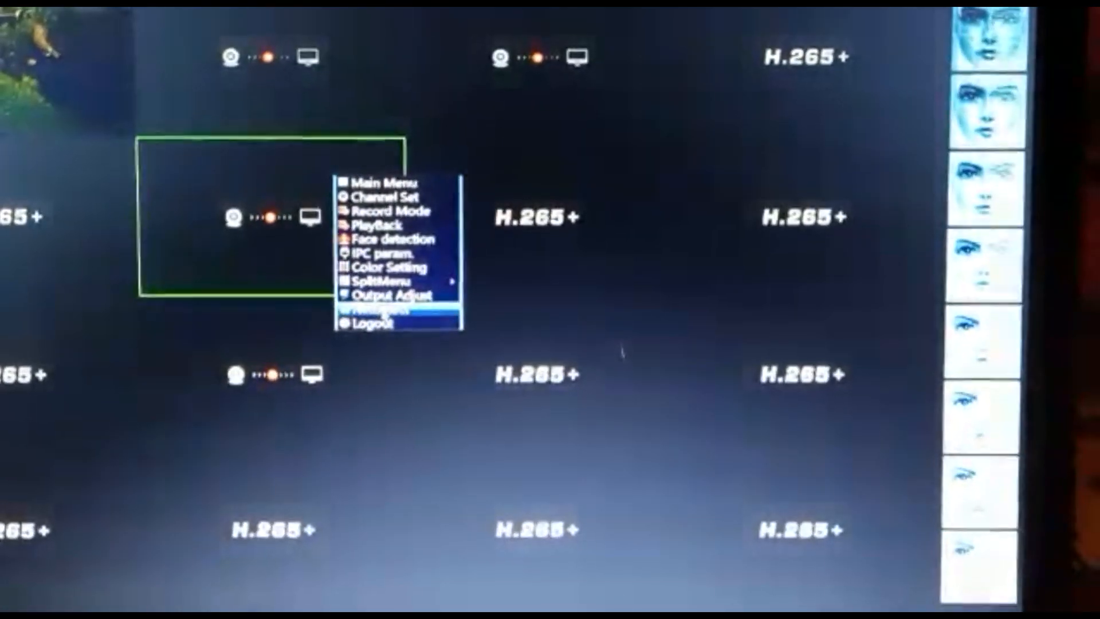
# Step: Review the IP configuration under Main Menu > System > Network, then return to the live grid
pyautogui.click(379, 309)
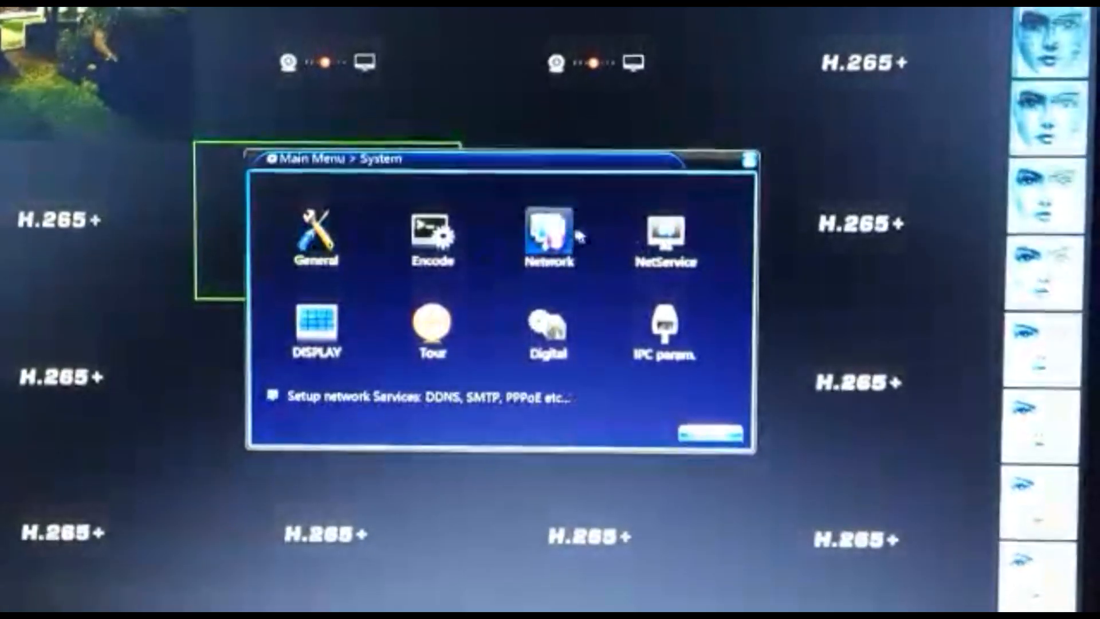
pyautogui.click(549, 231)
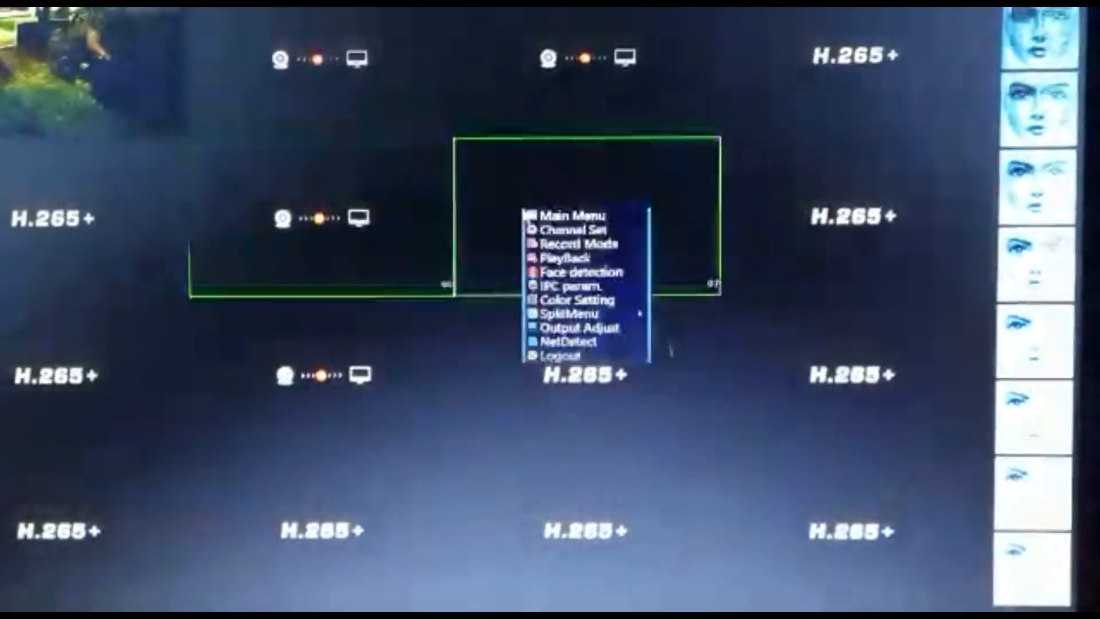
pyautogui.click(570, 214)
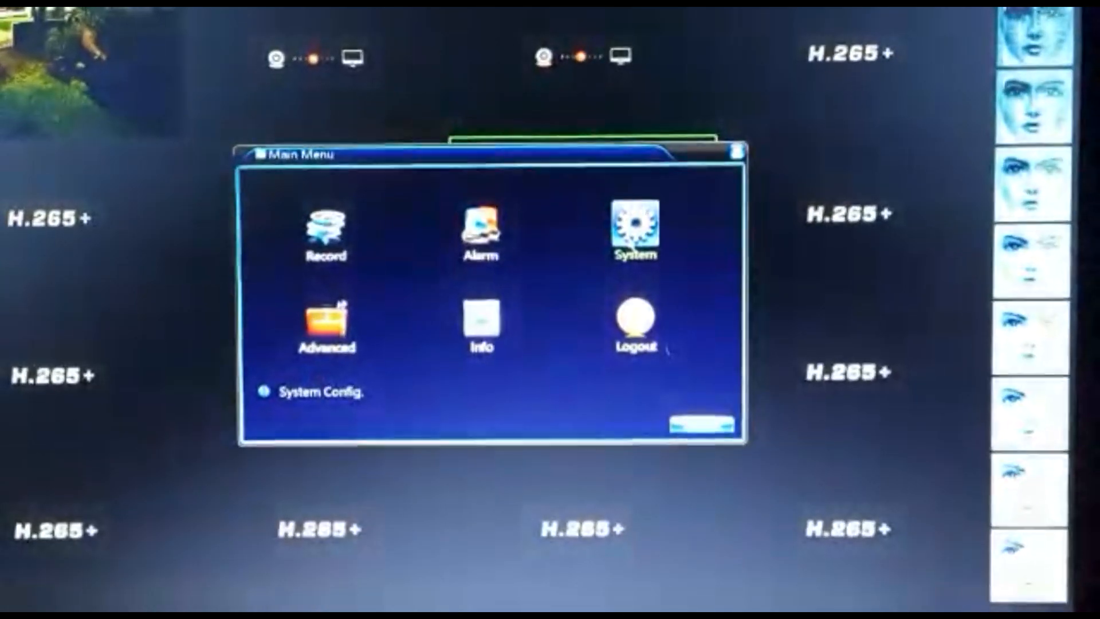
pyautogui.click(634, 228)
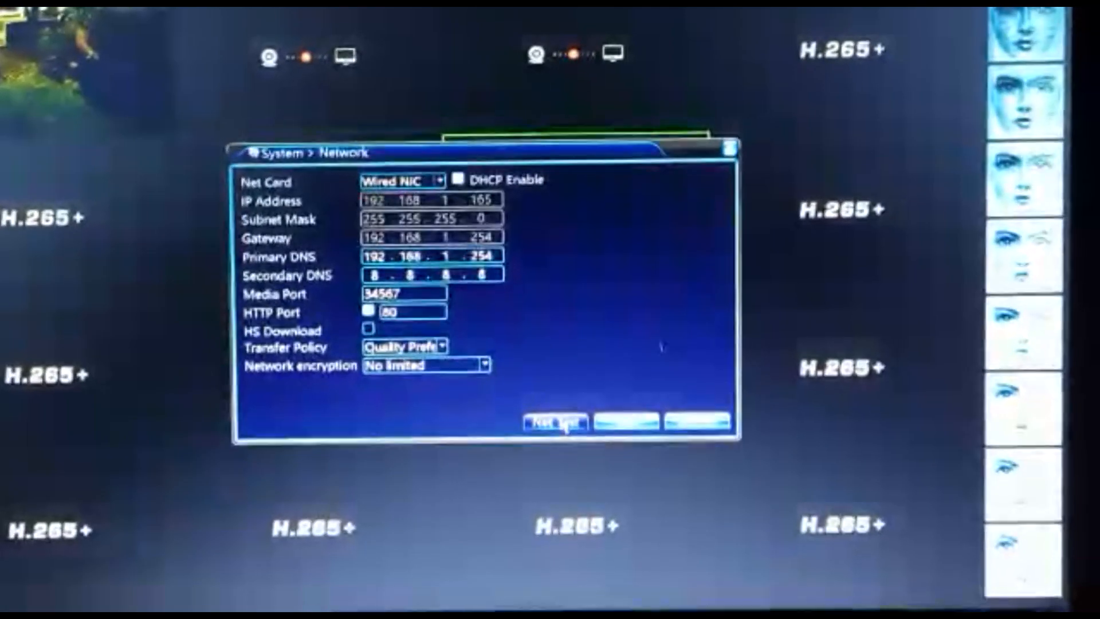
pyautogui.click(554, 423)
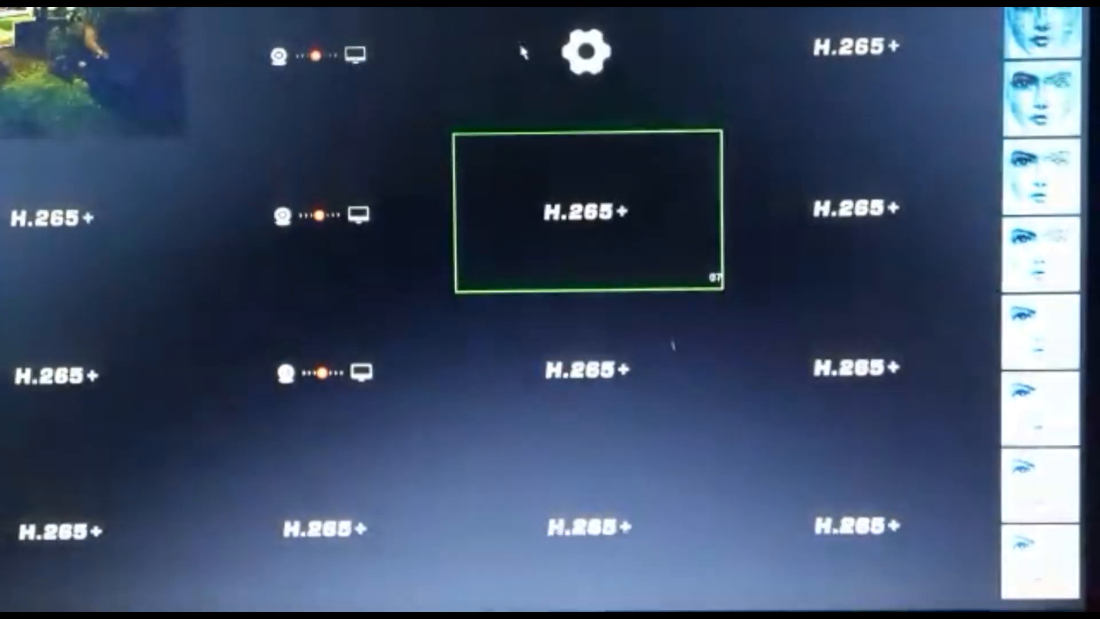
# Step: Browse the recorder's Main Menu and System settings again from the grid's quick menu
pyautogui.rightClick(588, 211)
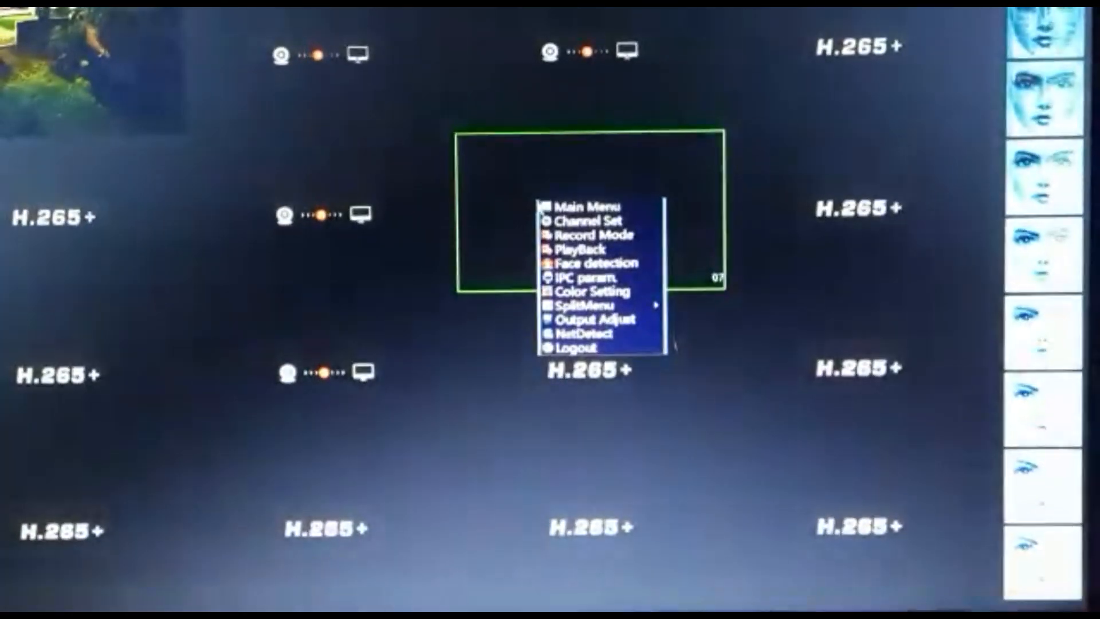
pyautogui.click(585, 206)
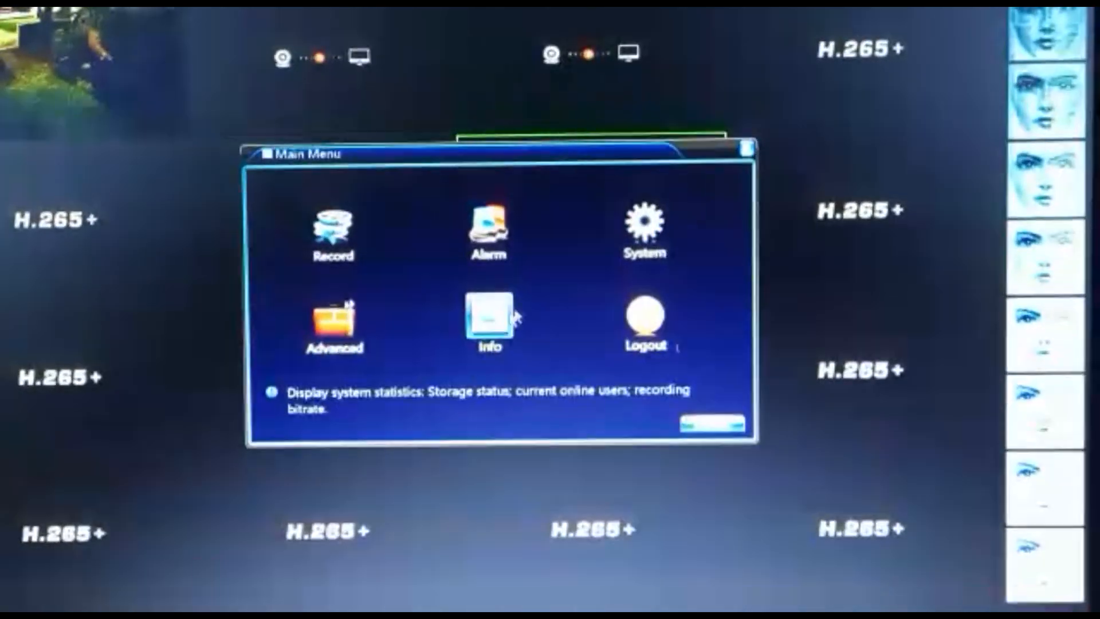
pyautogui.click(643, 228)
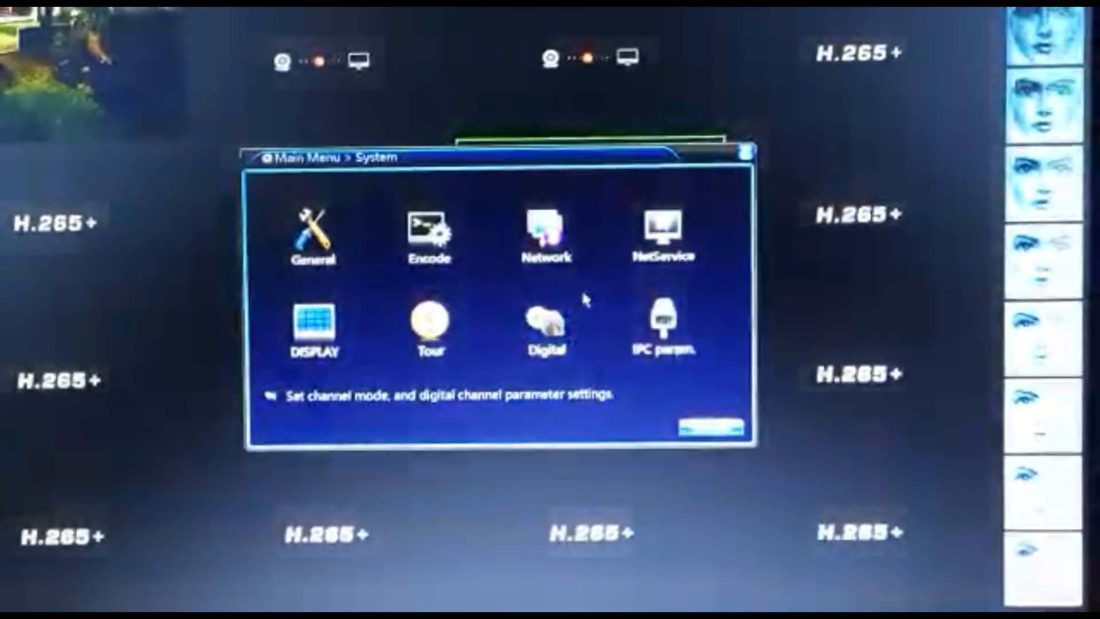
pyautogui.click(660, 235)
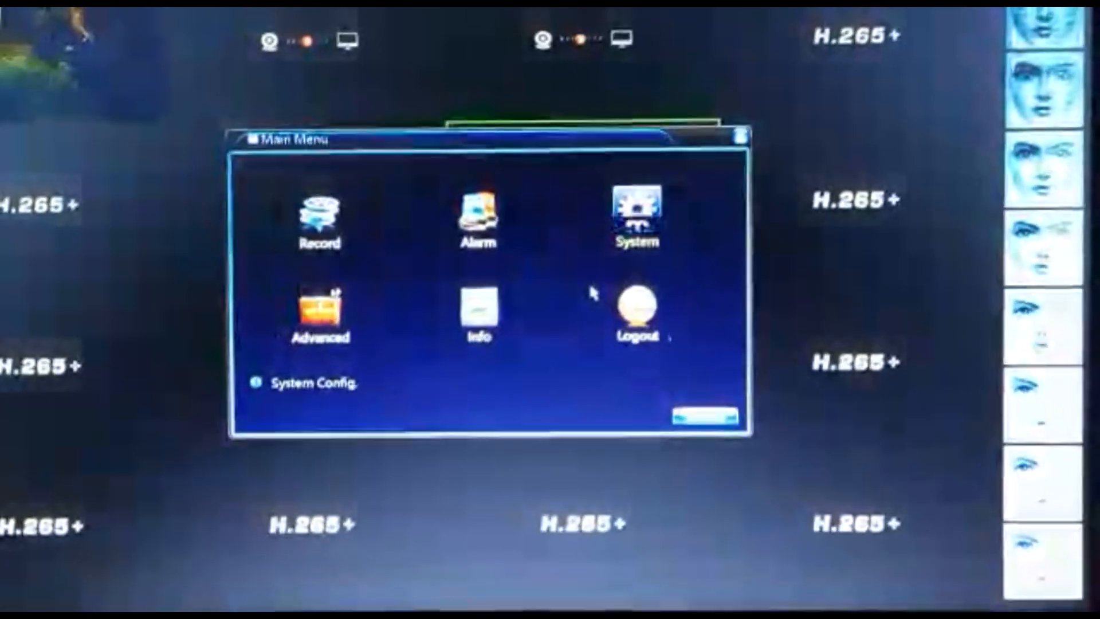
pyautogui.click(479, 309)
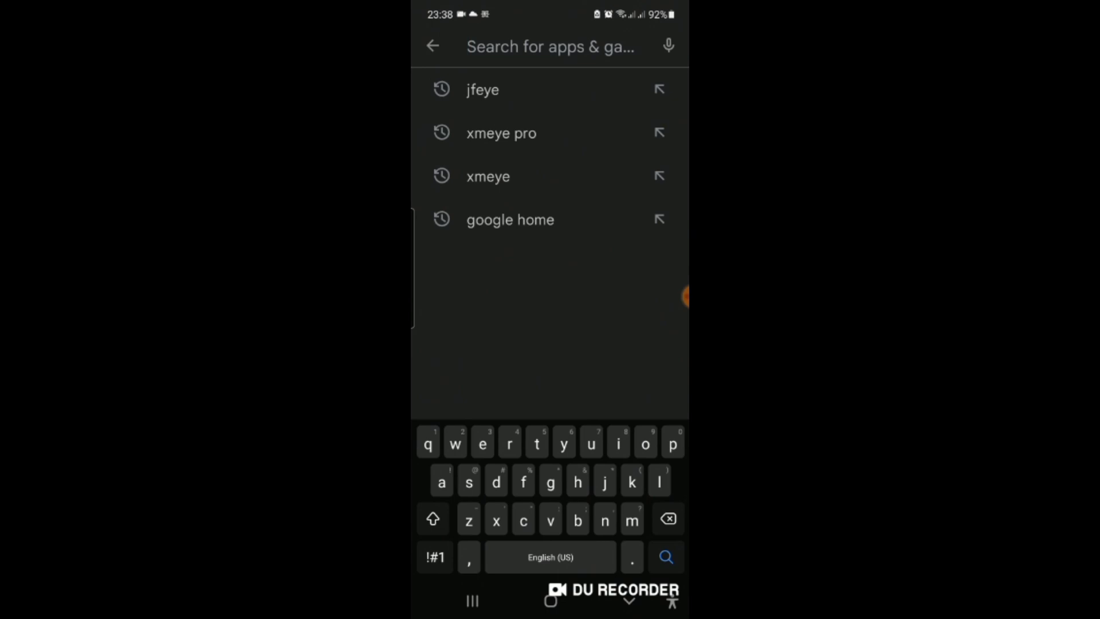
# Step: Search Google Play for jfeye and launch the installed JFeye app
pyautogui.click(482, 90)
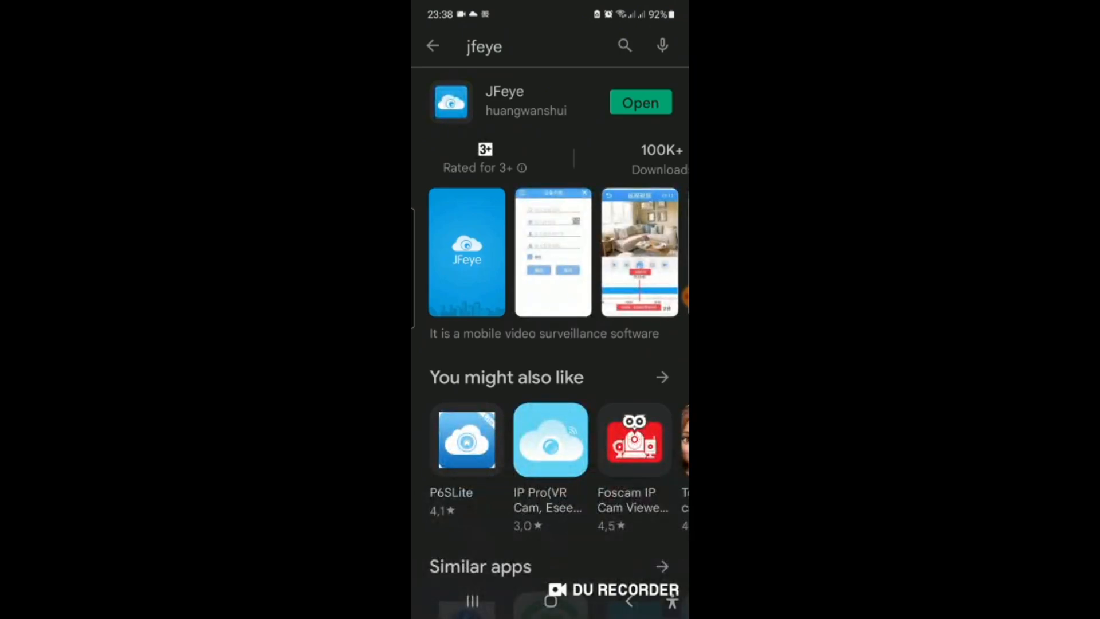
pyautogui.click(640, 102)
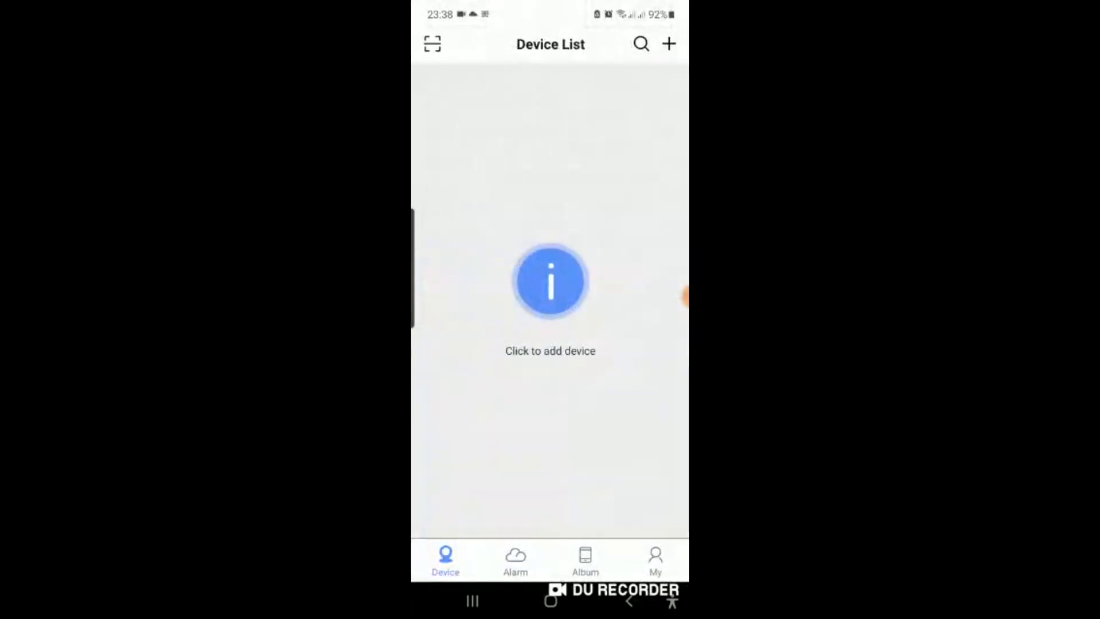
# Step: Agree to JFeye's service agreement and log in with the account password
pyautogui.click(656, 559)
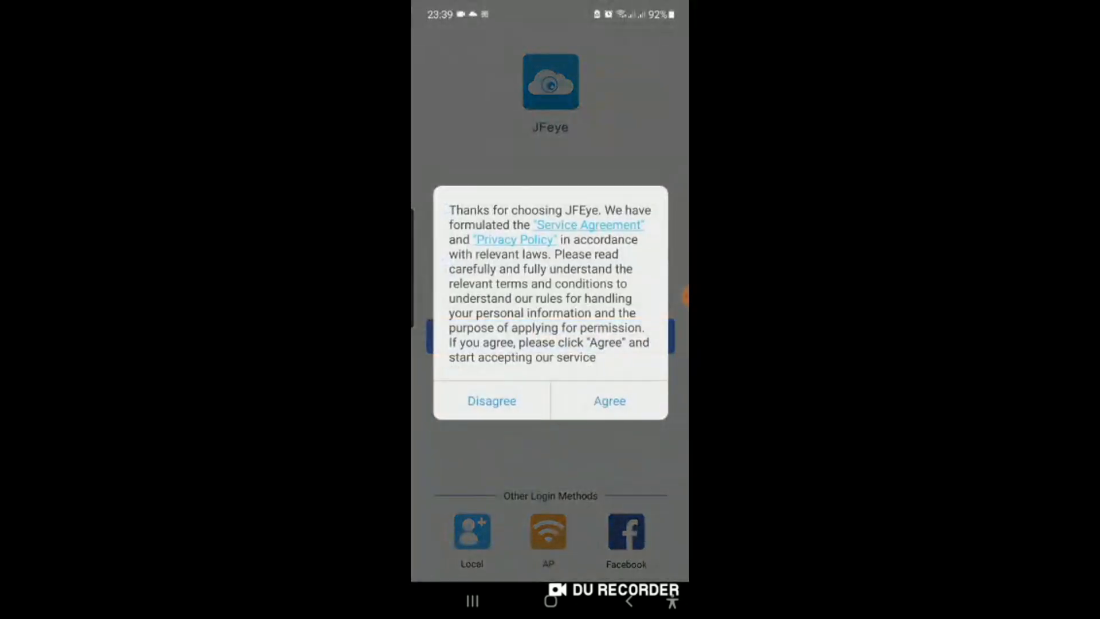
pyautogui.click(607, 401)
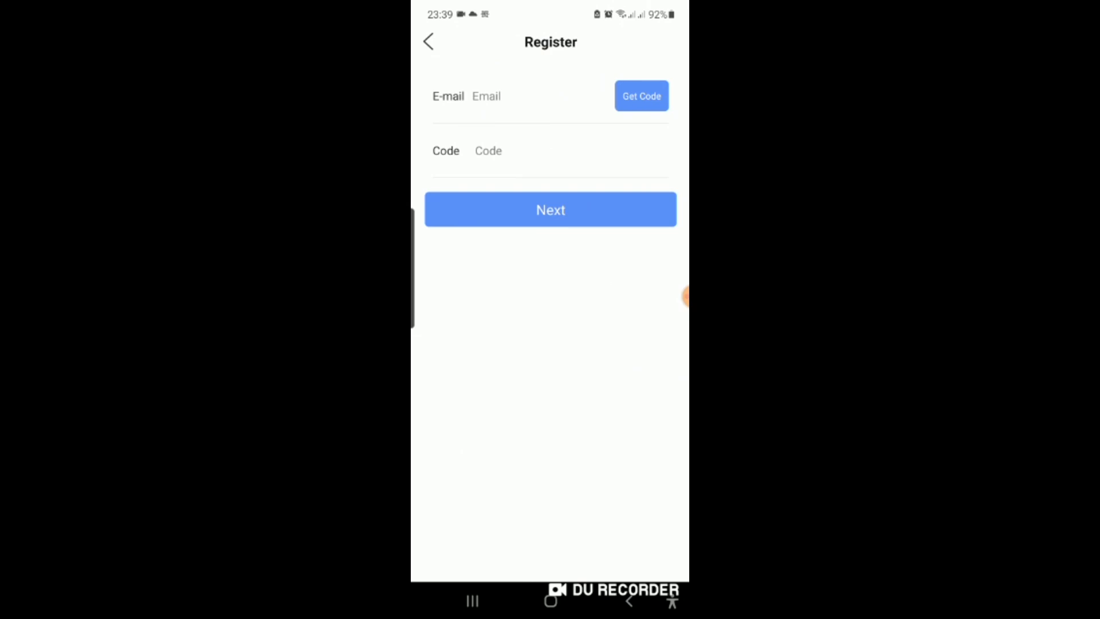
pyautogui.click(429, 42)
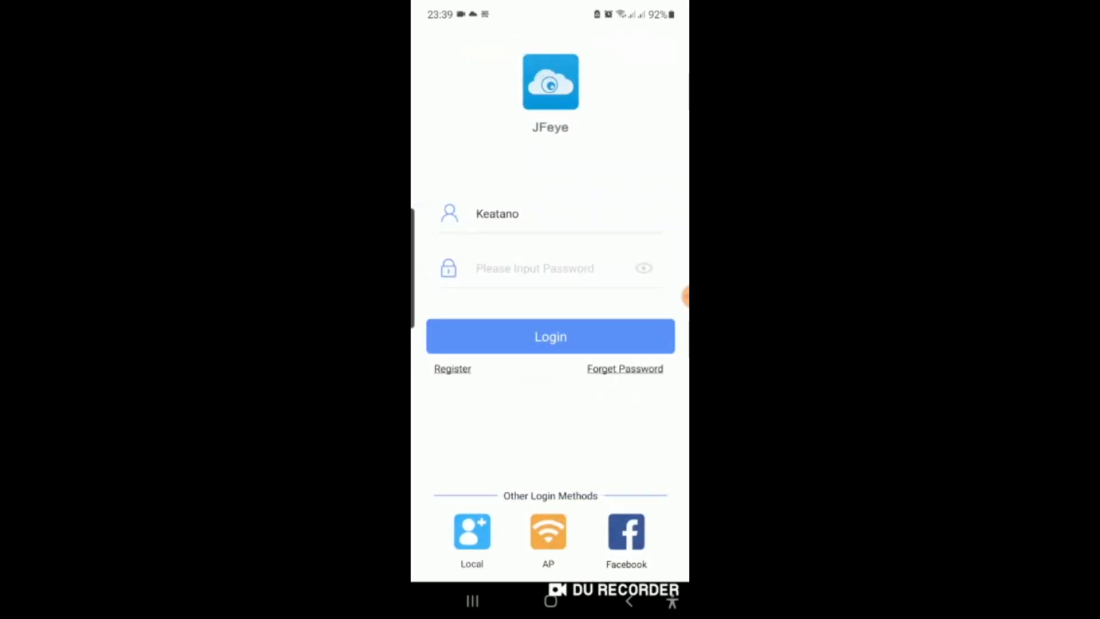
pyautogui.click(535, 268)
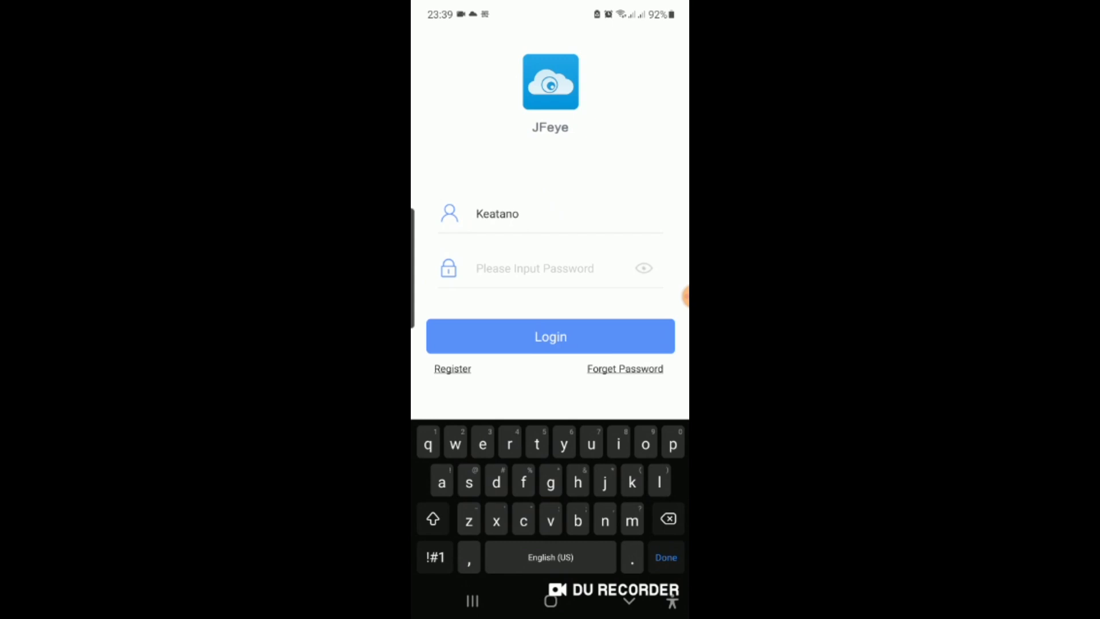
pyautogui.write('1')
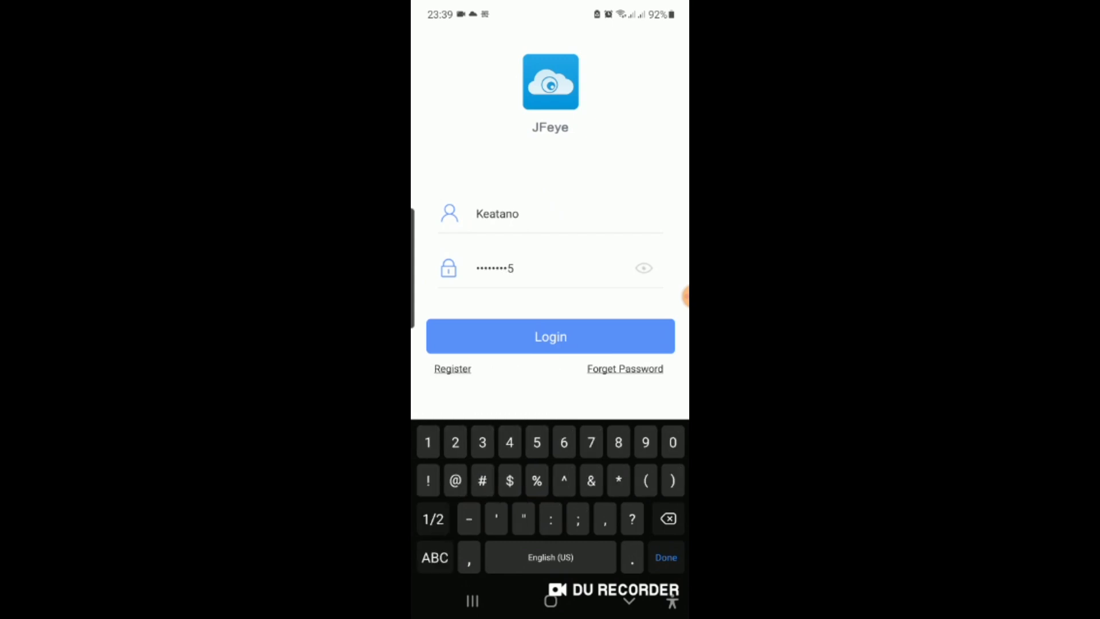
pyautogui.click(550, 336)
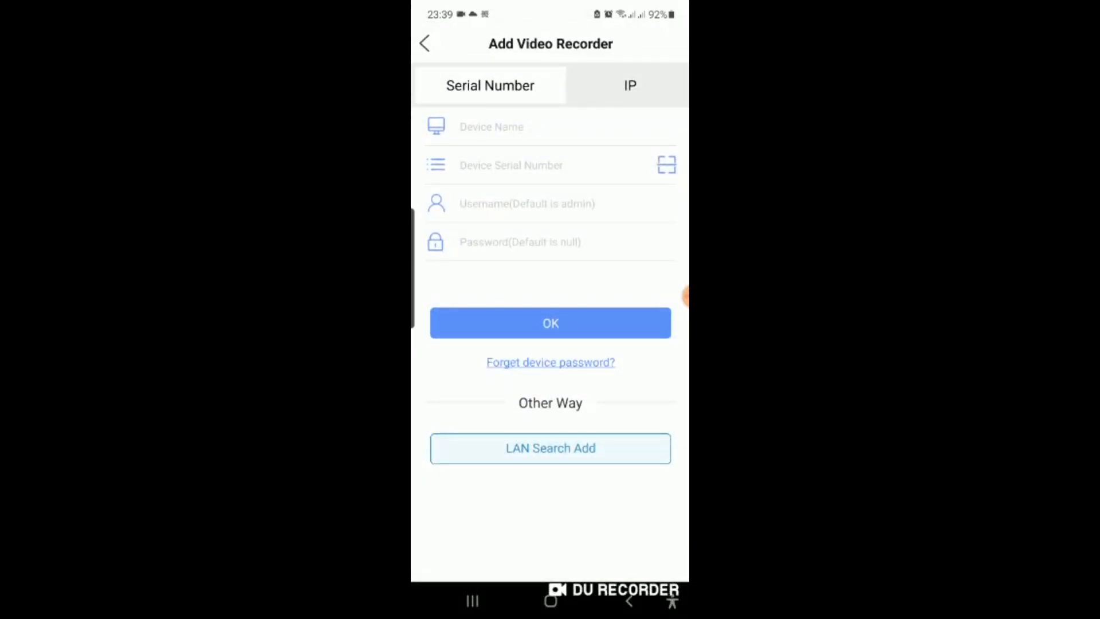
# Step: Enter the recorder's serial number, name it Home and save it to the device list
pyautogui.click(664, 165)
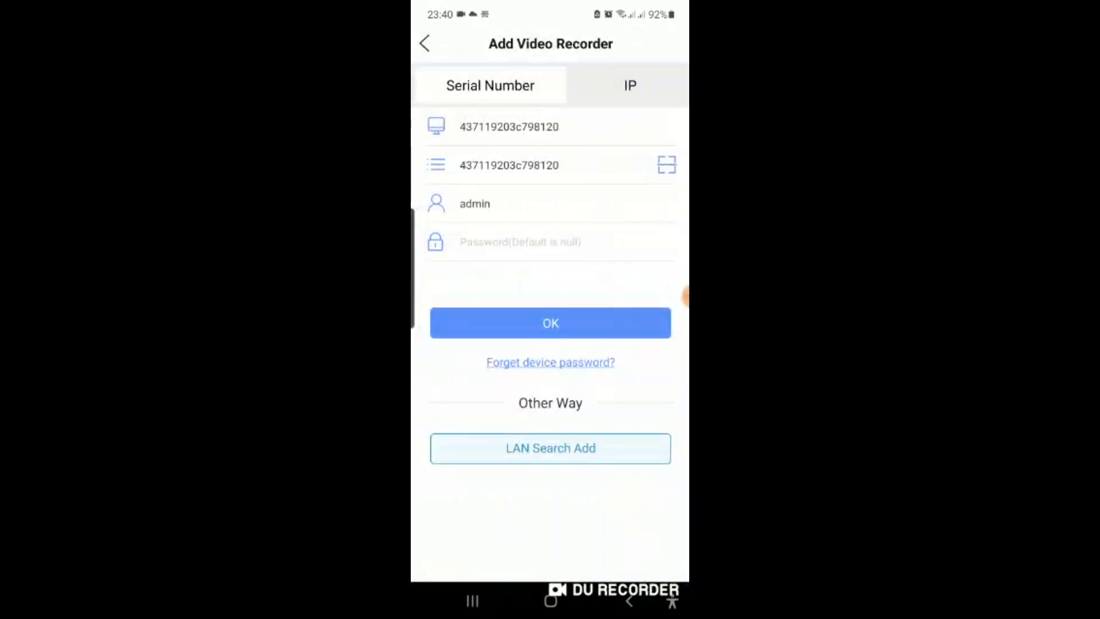
pyautogui.click(509, 126)
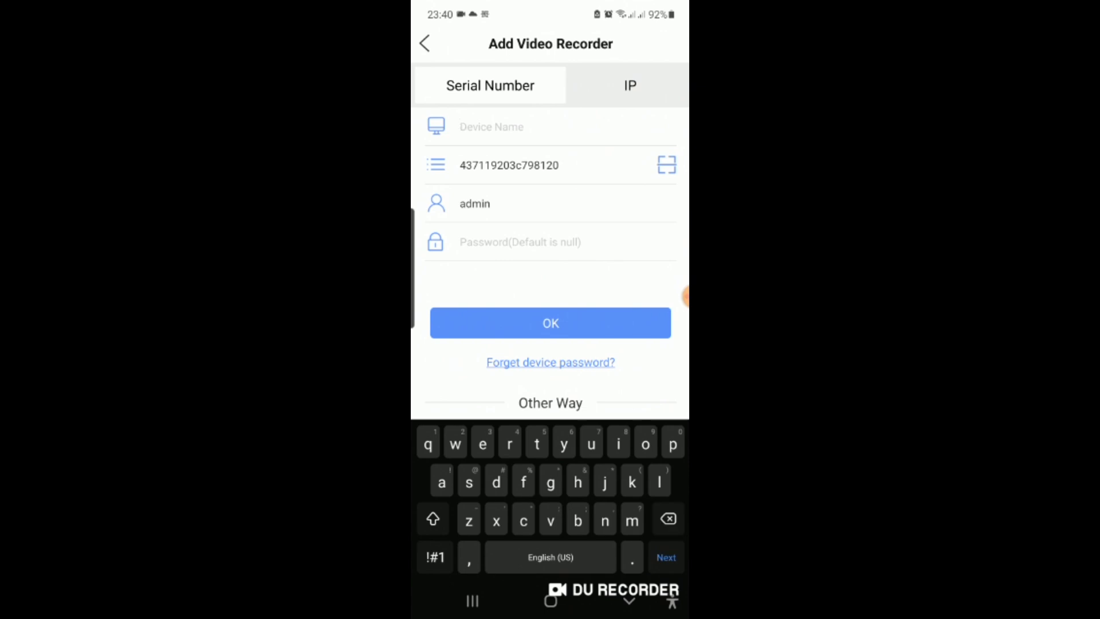
pyautogui.click(433, 518)
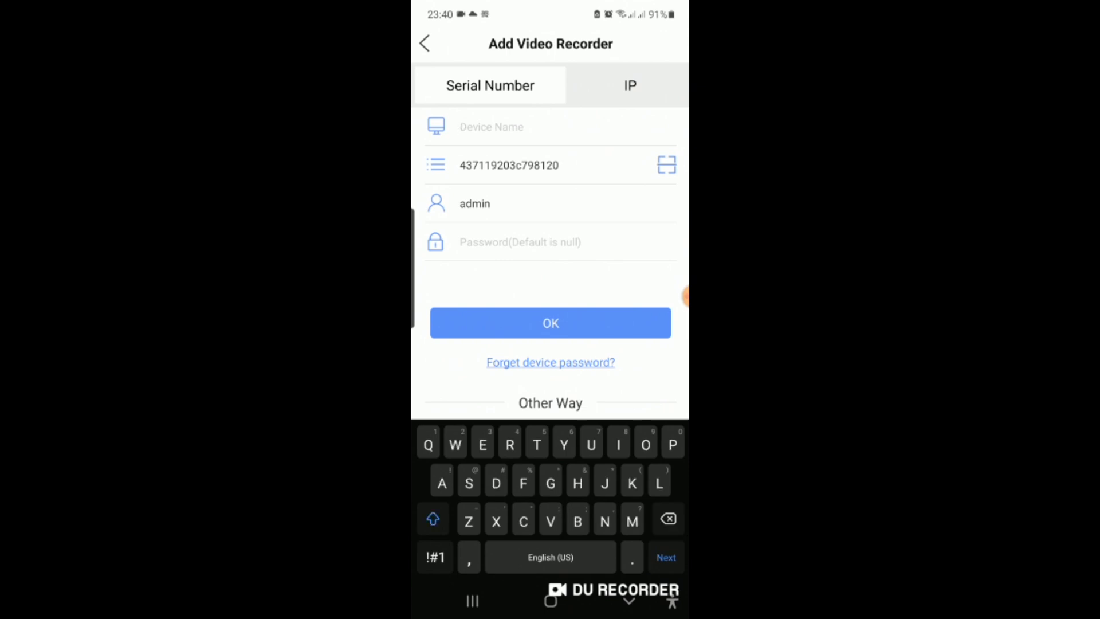
pyautogui.write('Home')
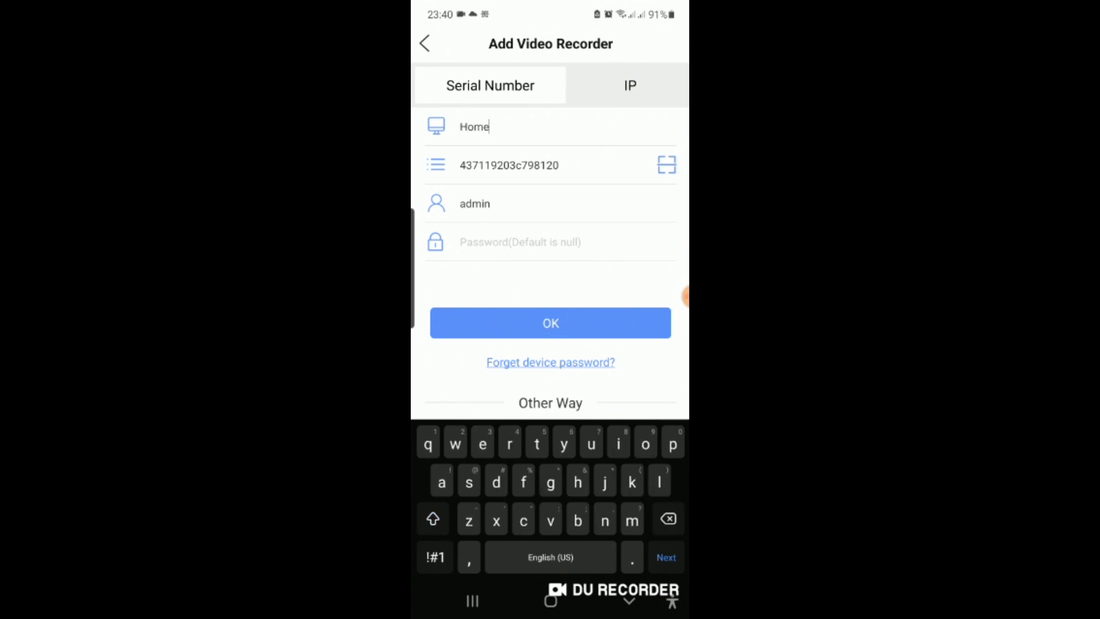
pyautogui.write('s')
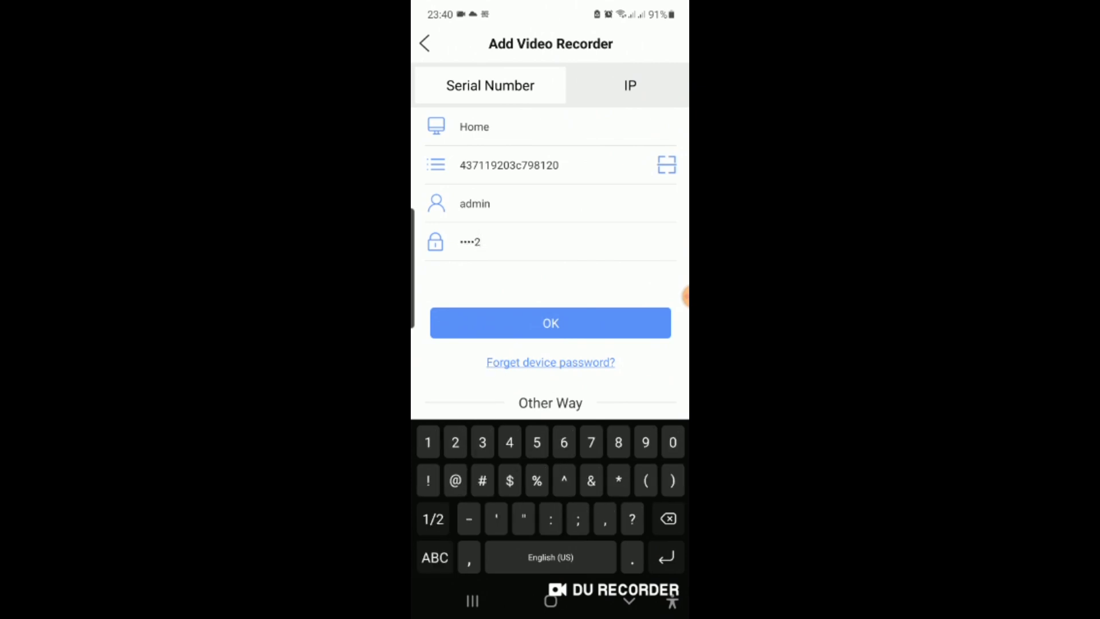
pyautogui.click(550, 323)
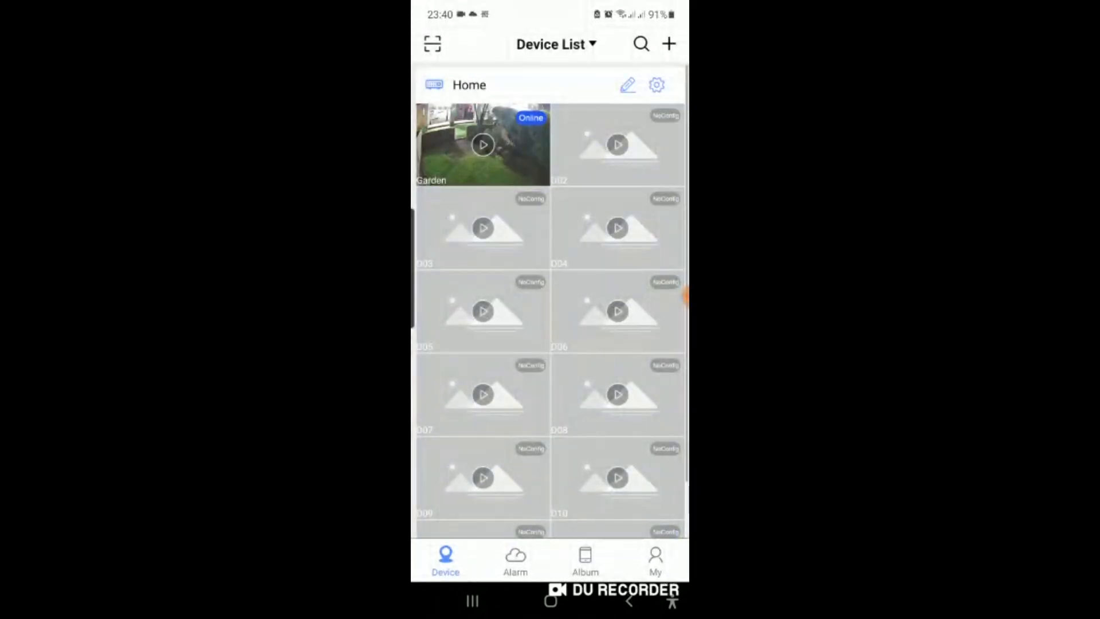
# Step: View the Garden channel's live video, then switch to the Alarm page
pyautogui.click(483, 144)
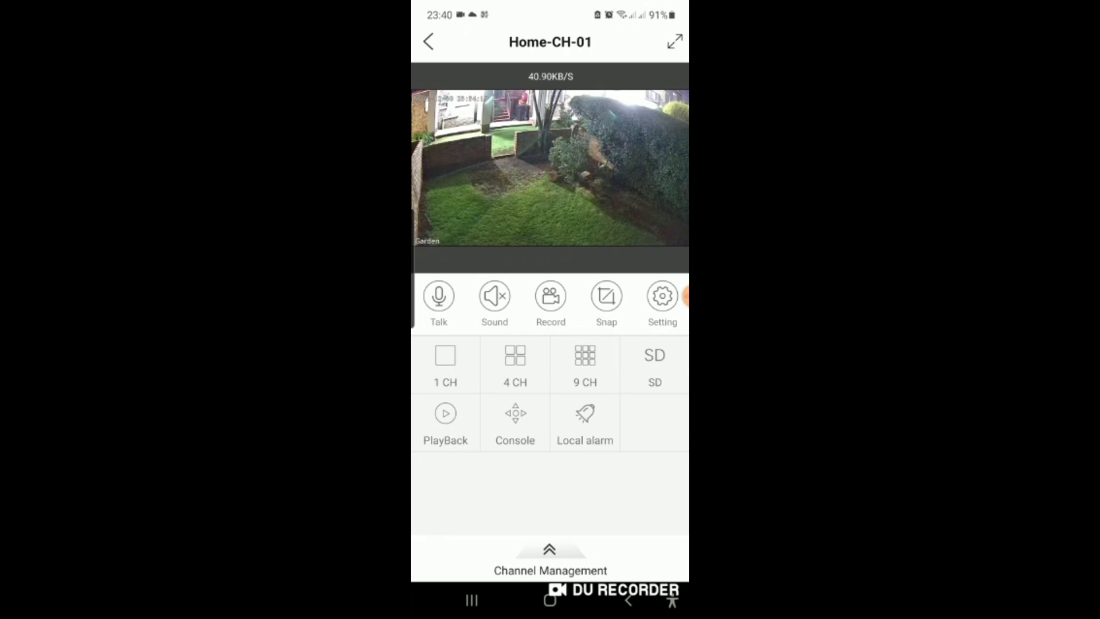
pyautogui.click(515, 561)
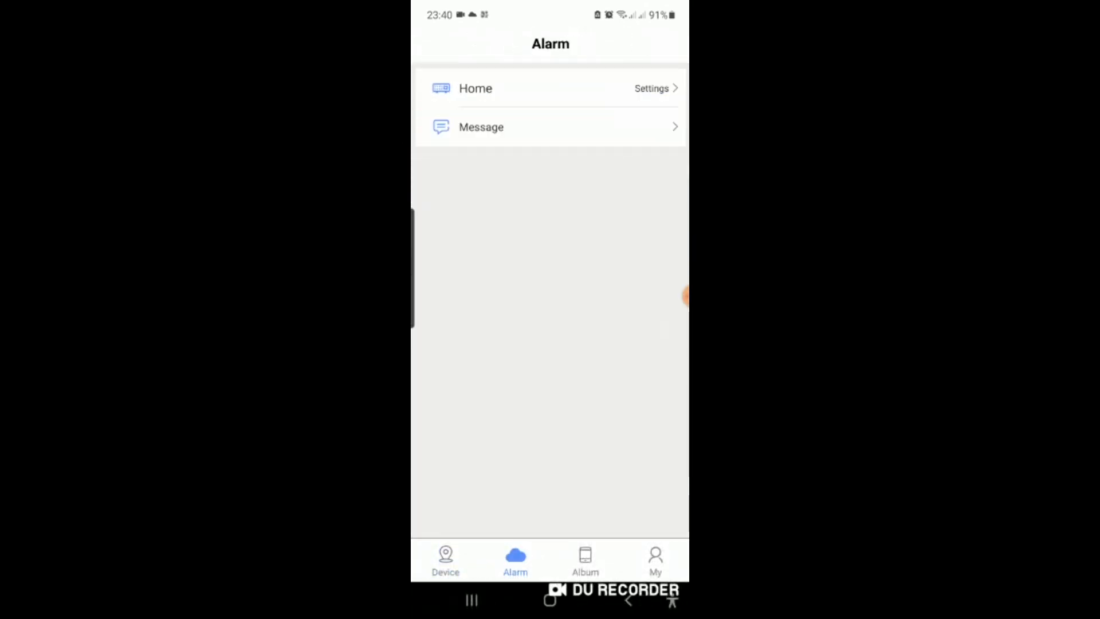
# Step: Enable Allow Notifications in the Home recorder's Alarm Push settings
pyautogui.click(651, 88)
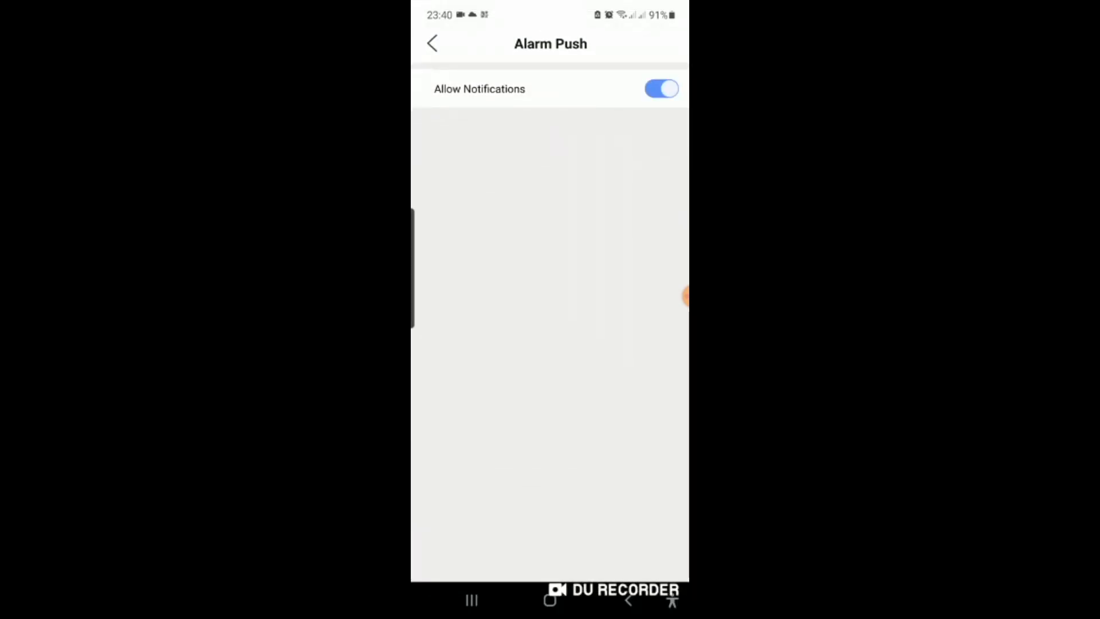
pyautogui.click(661, 88)
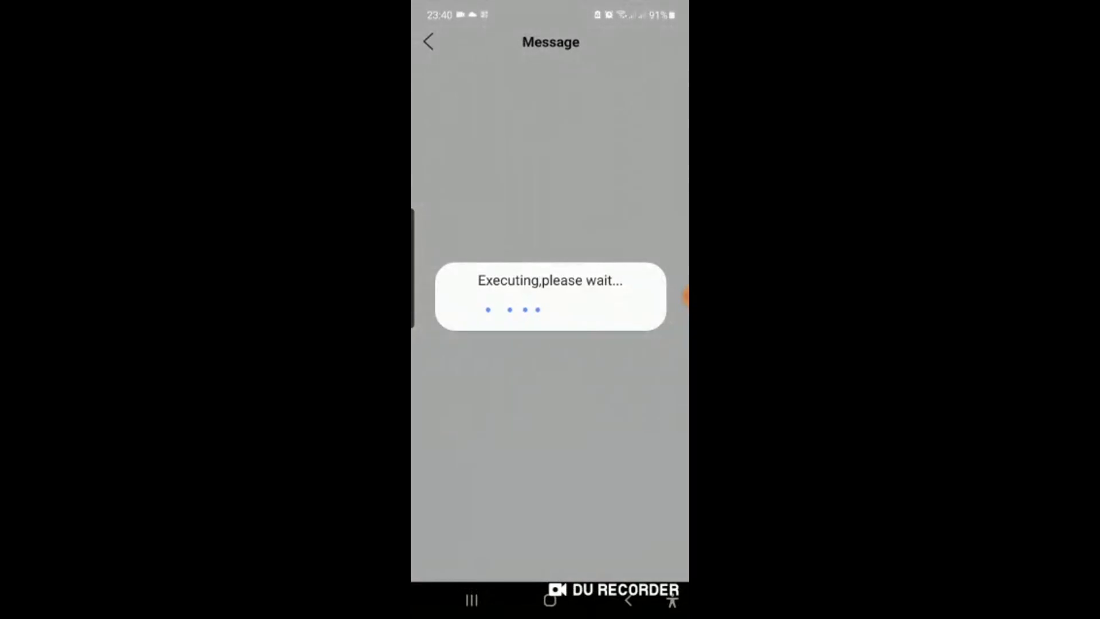